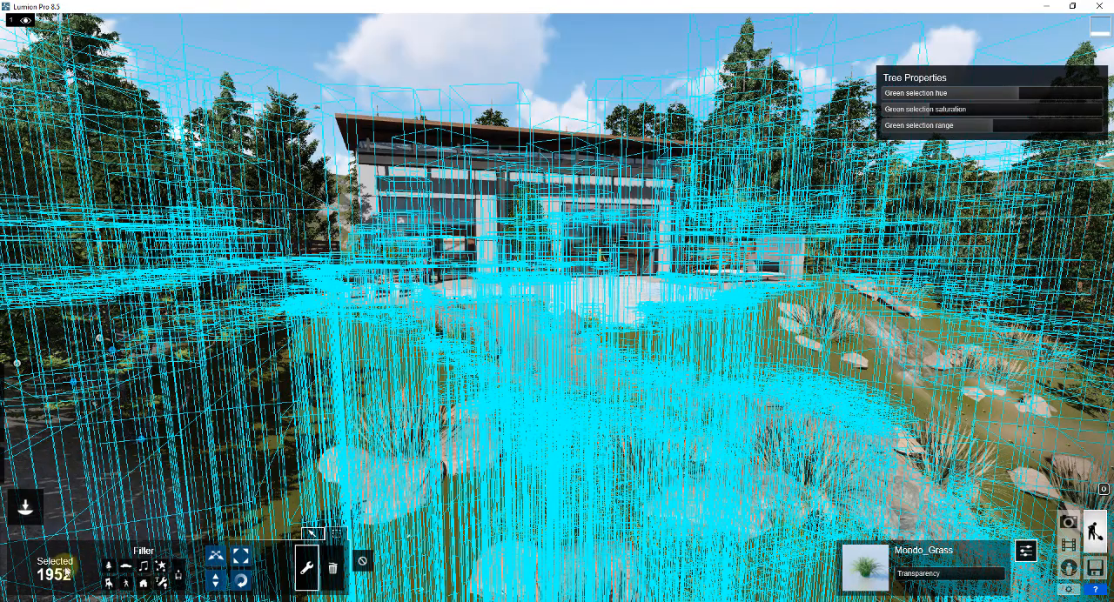
Deselect the 1952 selected plants and bring the grassy slope with the gravel patch into view.
{"action": "left_click", "coordinate": [72, 22]}
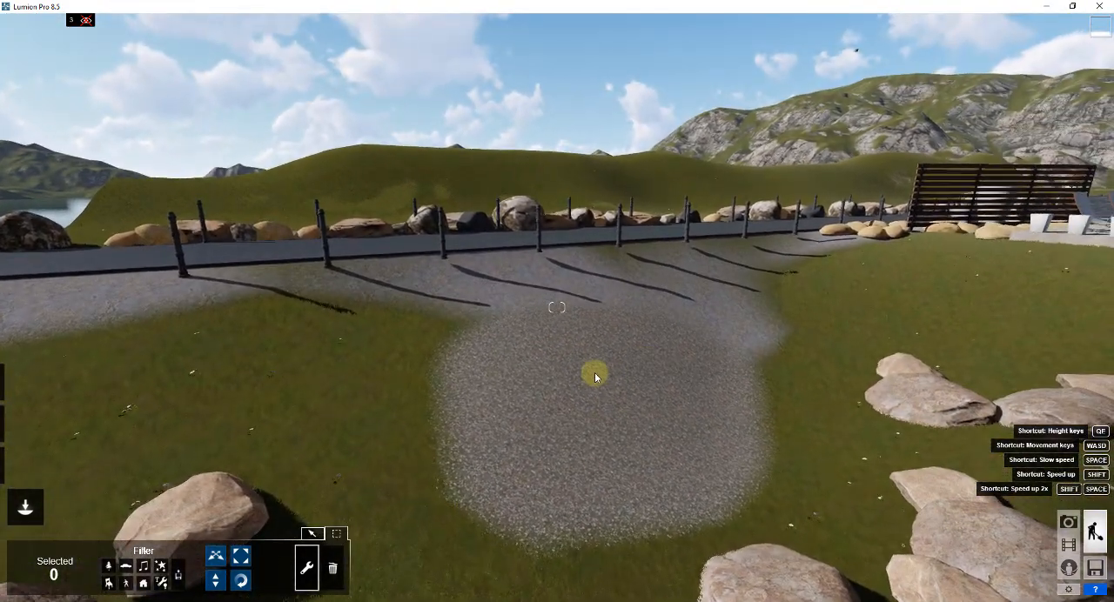
Enter the Landscape editing tools from the left toolbar categories.
{"action": "left_click", "coordinate": [24, 507]}
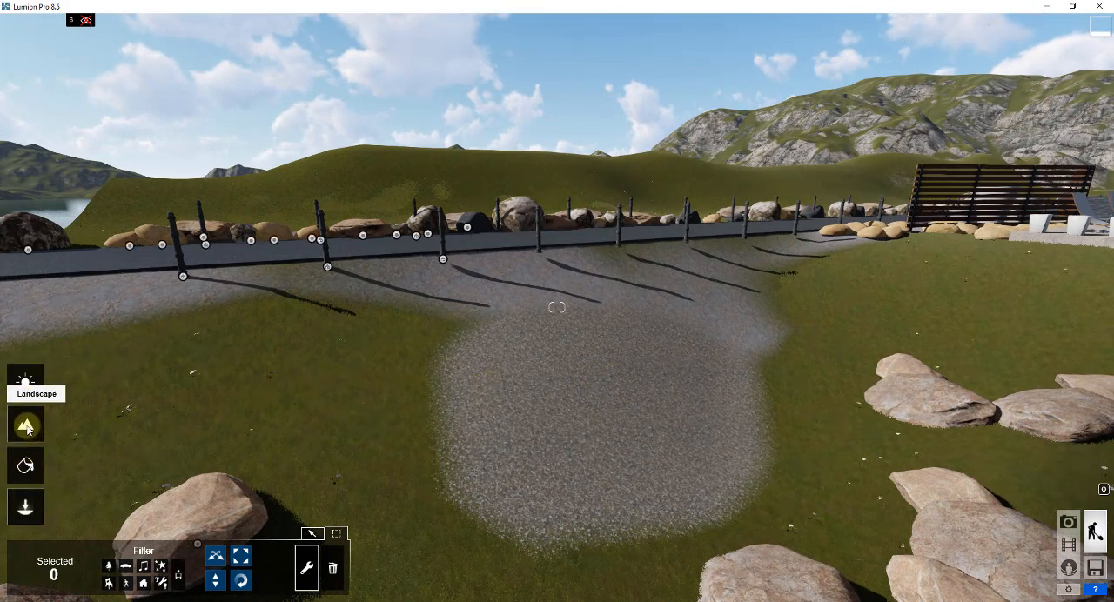
{"action": "left_click", "coordinate": [25, 426]}
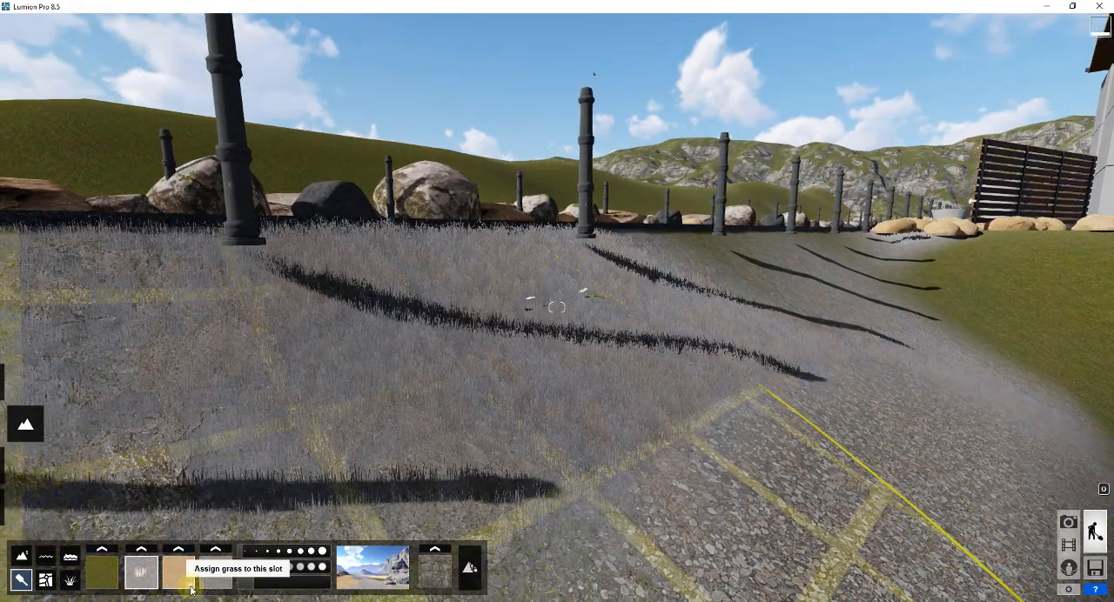
Paint the grass material onto the slope and toggle grass growth off and back on.
{"action": "left_click", "coordinate": [177, 575]}
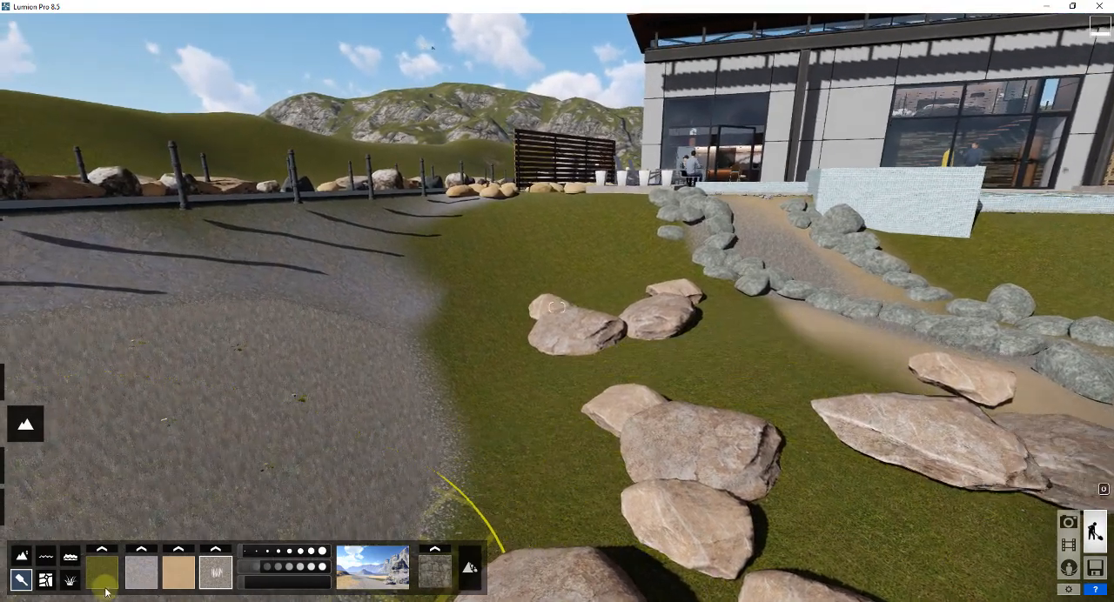
{"action": "left_click", "coordinate": [103, 571]}
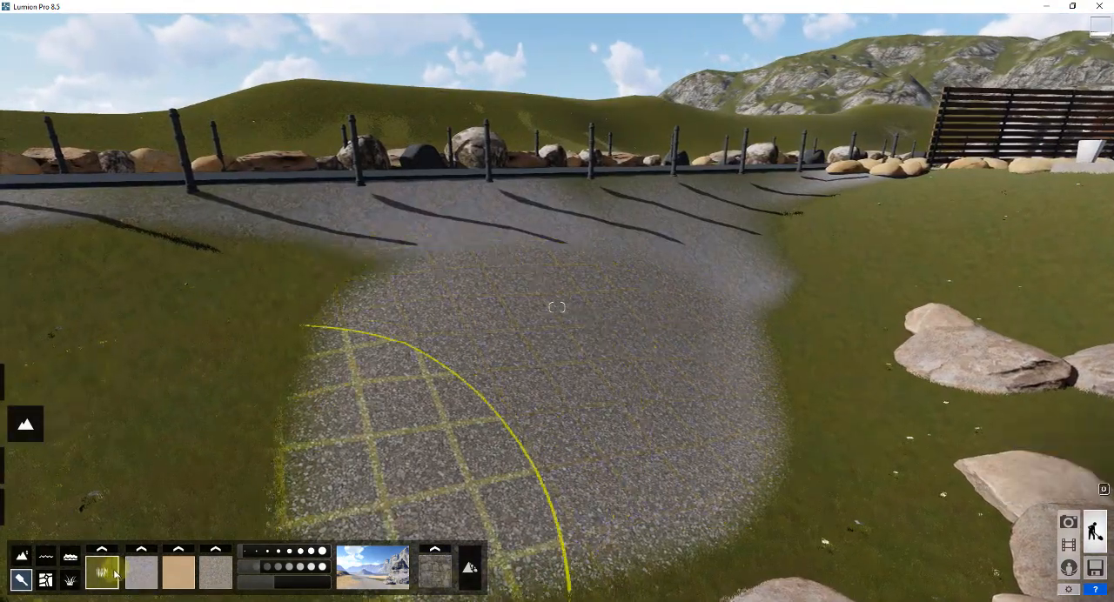
{"action": "left_click", "coordinate": [70, 578]}
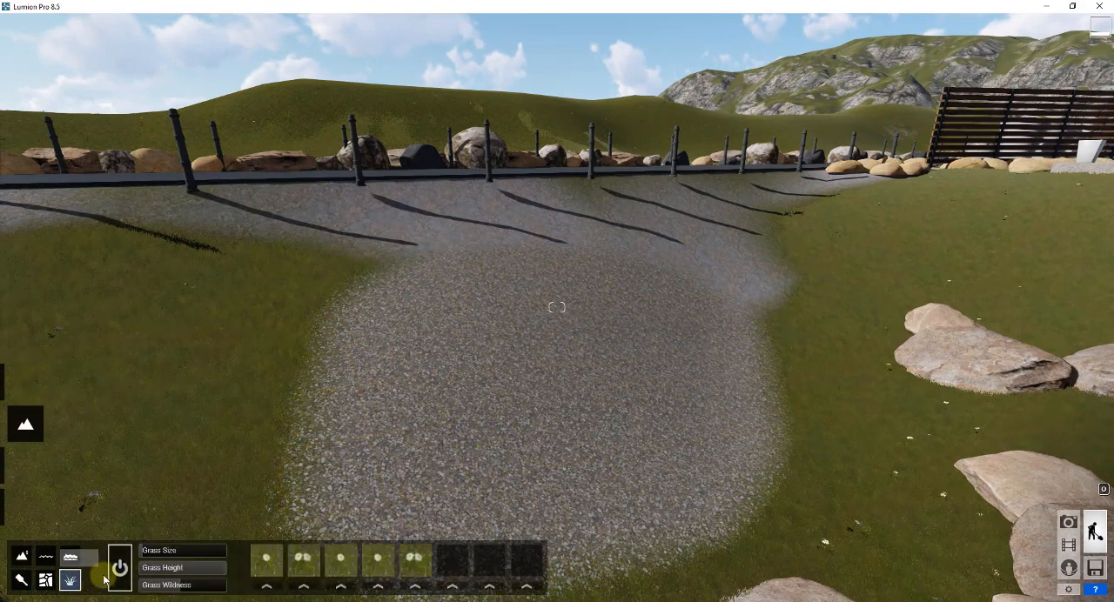
{"action": "left_click", "coordinate": [120, 567]}
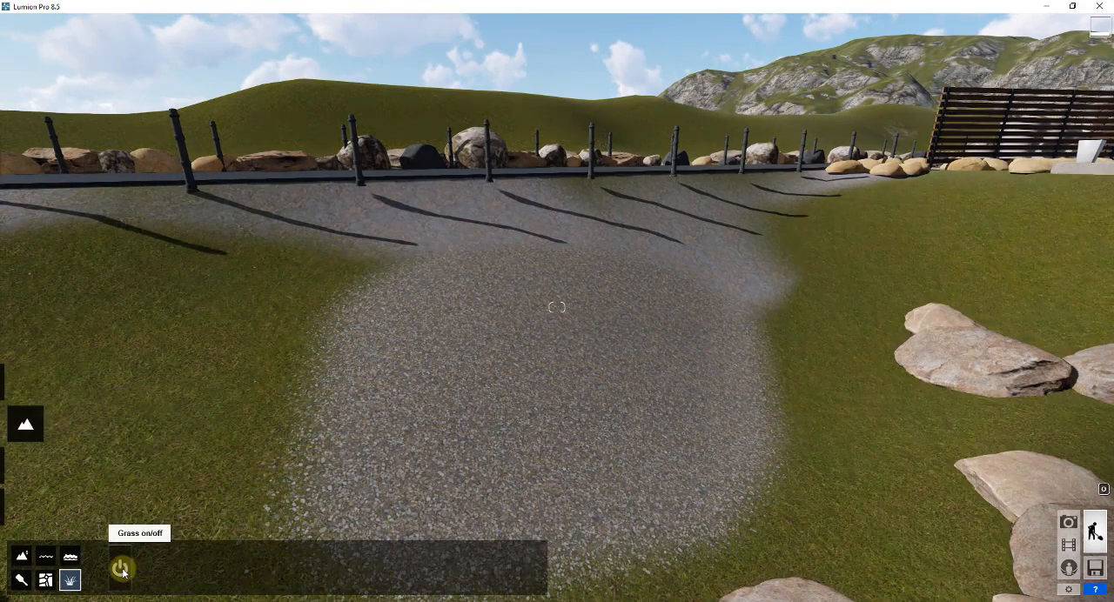
{"action": "left_click", "coordinate": [122, 567]}
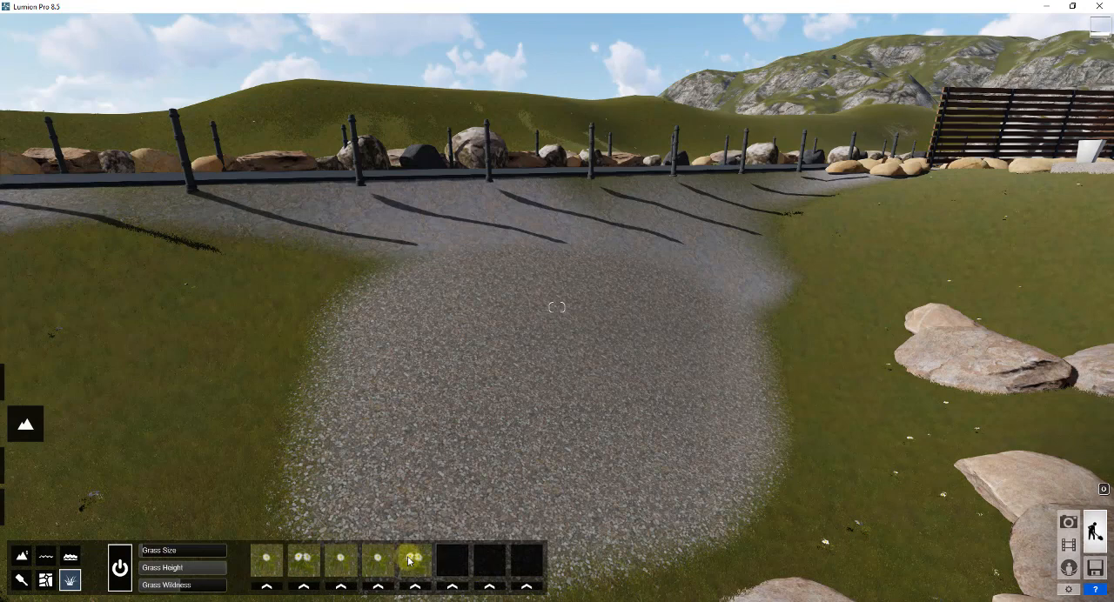
{"action": "mouse_move", "coordinate": [119, 567]}
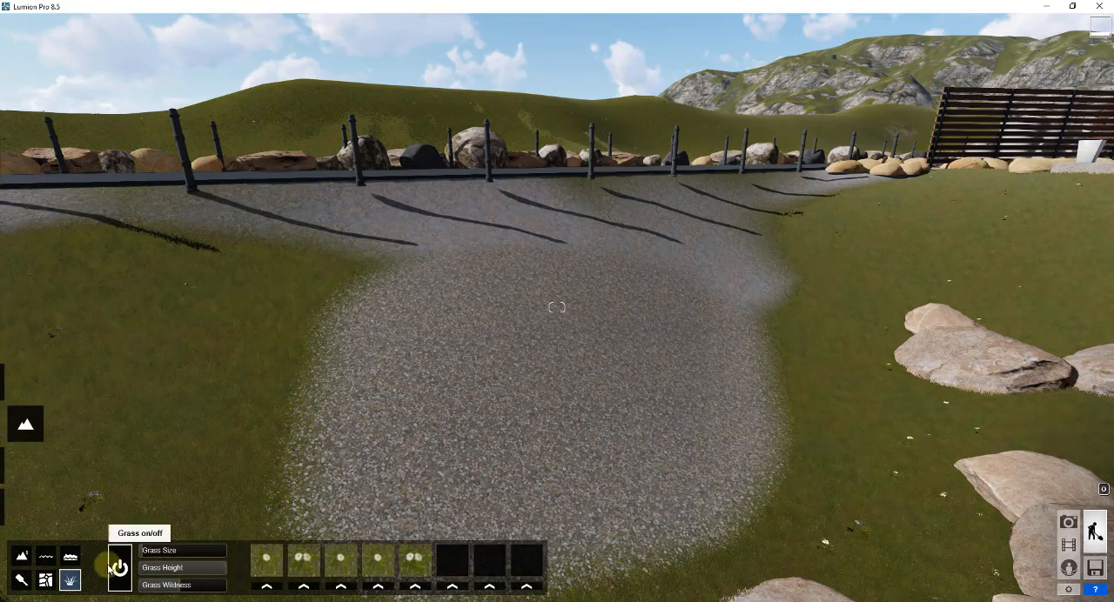
{"action": "left_click", "coordinate": [118, 567]}
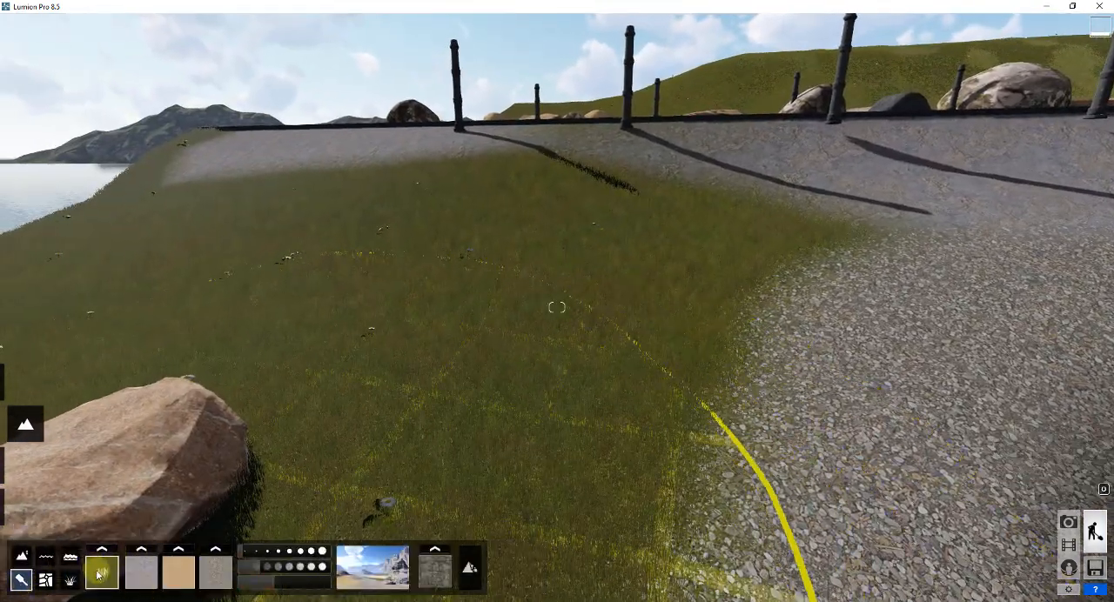
Set the grass material tile size to 1.7 and paint grass over the gravel patch.
{"action": "left_click", "coordinate": [558, 340]}
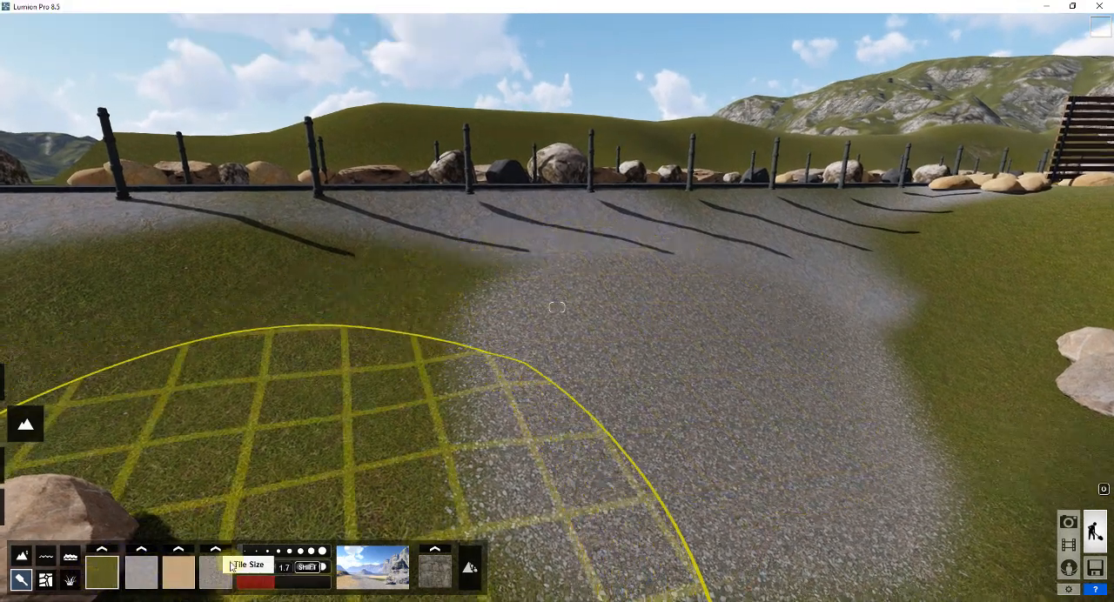
{"action": "mouse_move", "coordinate": [177, 568]}
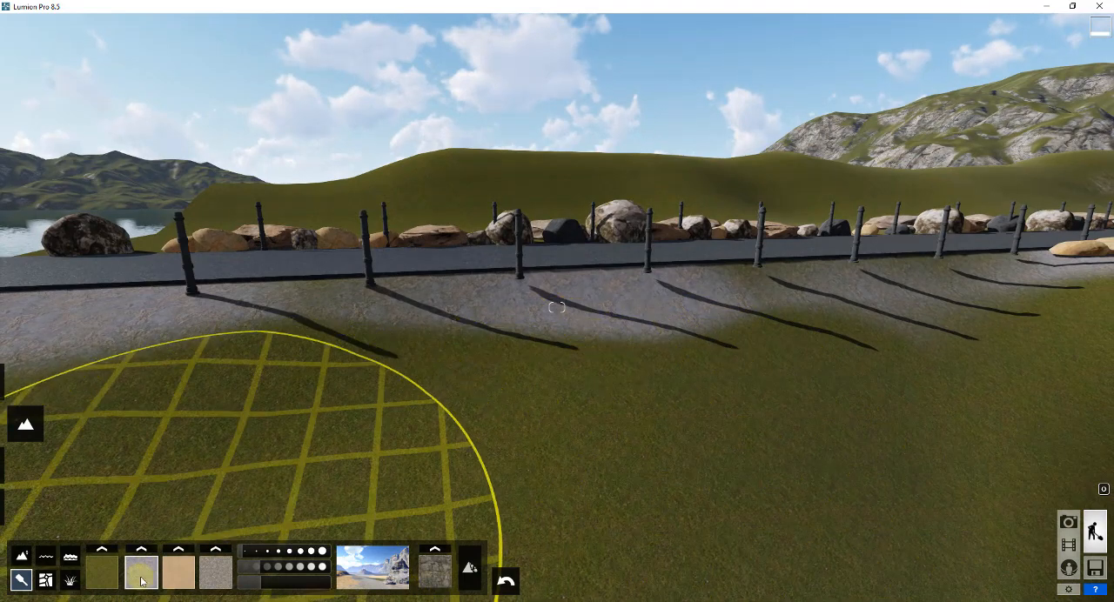
{"action": "mouse_move", "coordinate": [731, 486]}
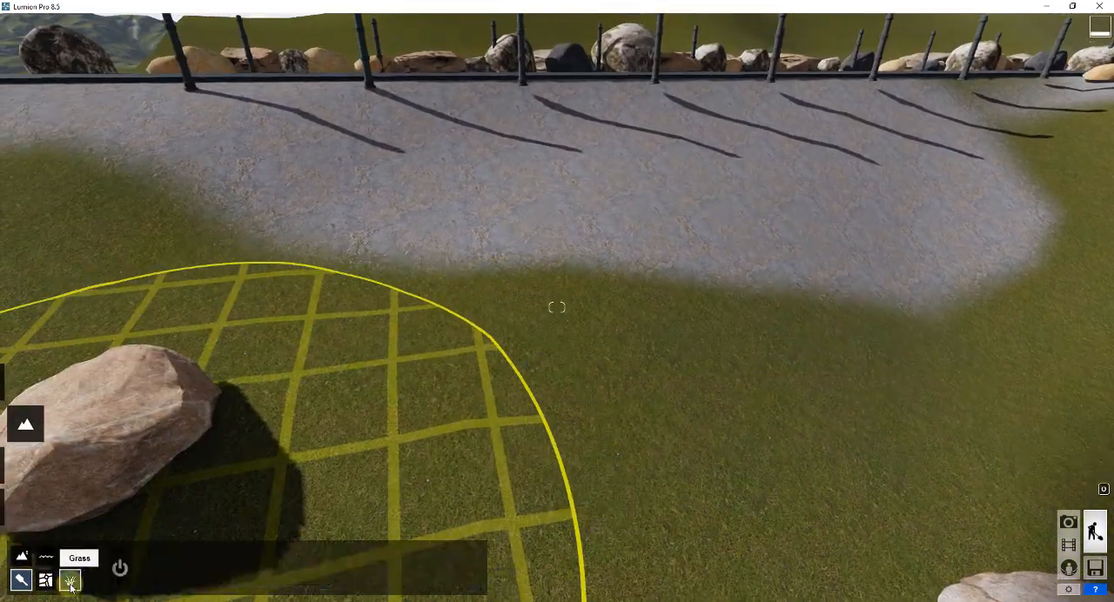
Toggle grass growth for the painted terrain material.
{"action": "left_click", "coordinate": [70, 578]}
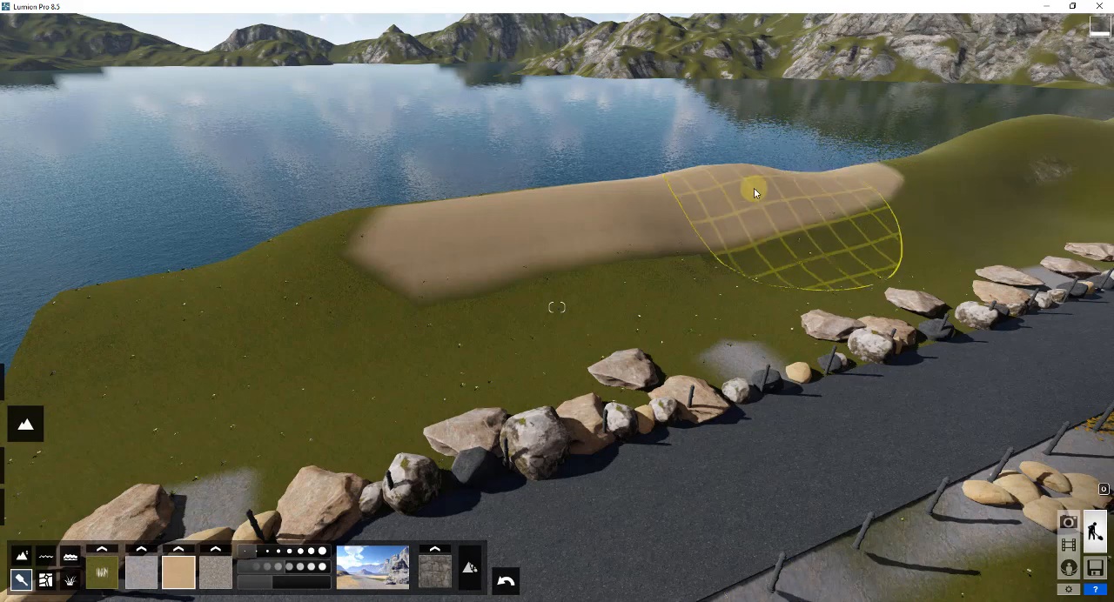
Brush a sandy strip across the lakeside hill, then start swapping the fourth material slot.
{"action": "left_click_drag", "start_coordinate": [756, 190], "coordinate": [227, 264]}
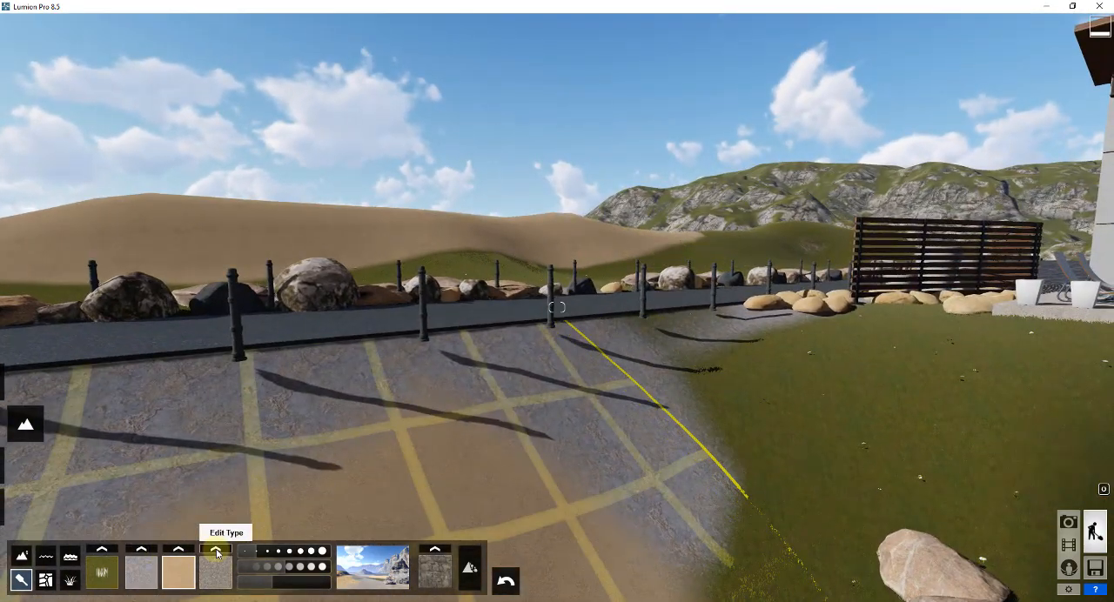
{"action": "left_click", "coordinate": [216, 554]}
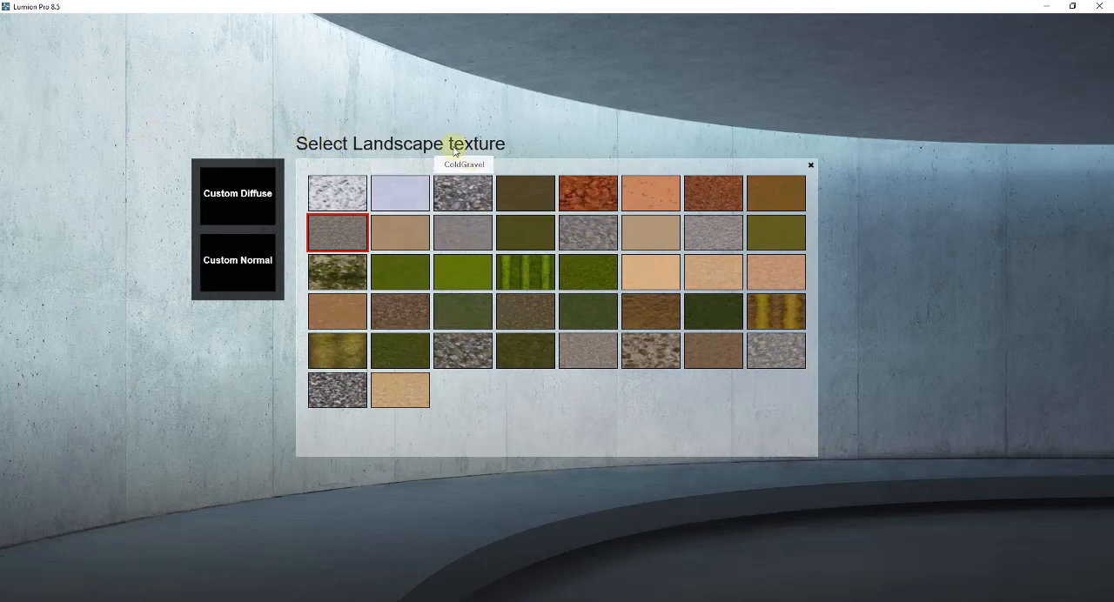
{"action": "mouse_move", "coordinate": [589, 194]}
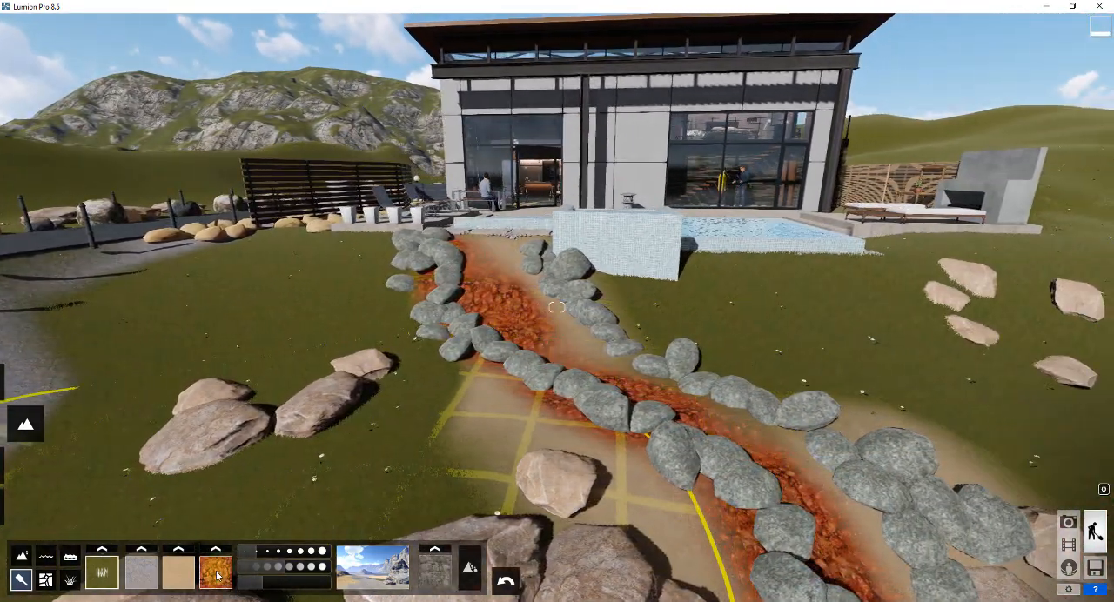
Paint grey gravel onto the left hillside beside the grass using the fourth slot.
{"action": "left_click", "coordinate": [216, 573]}
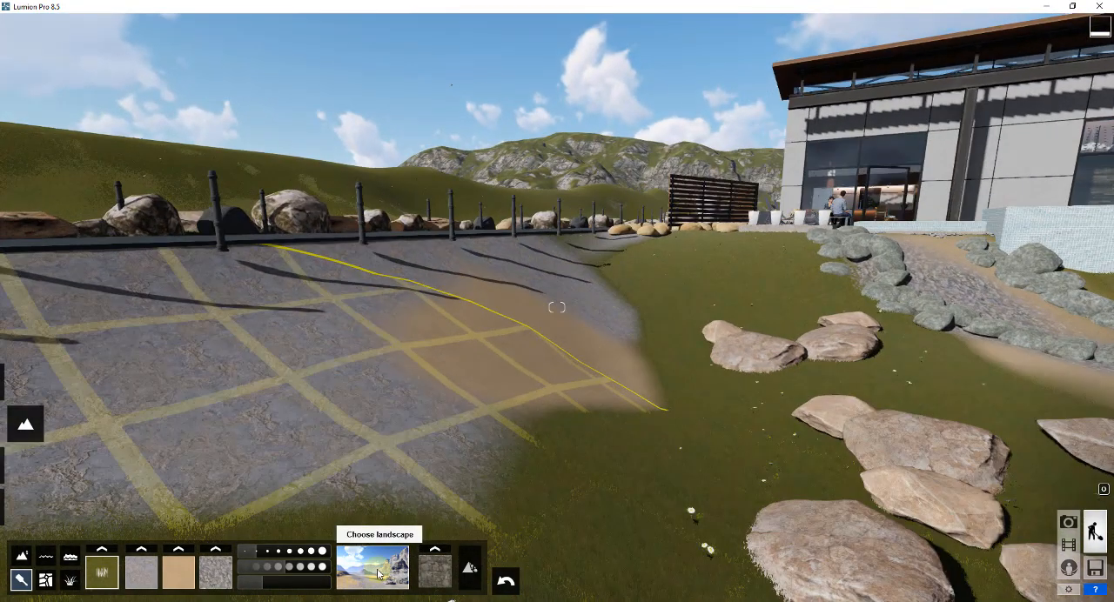
Apply a snowy landscape preset, then browse and try other presets from the gallery.
{"action": "left_click", "coordinate": [372, 564]}
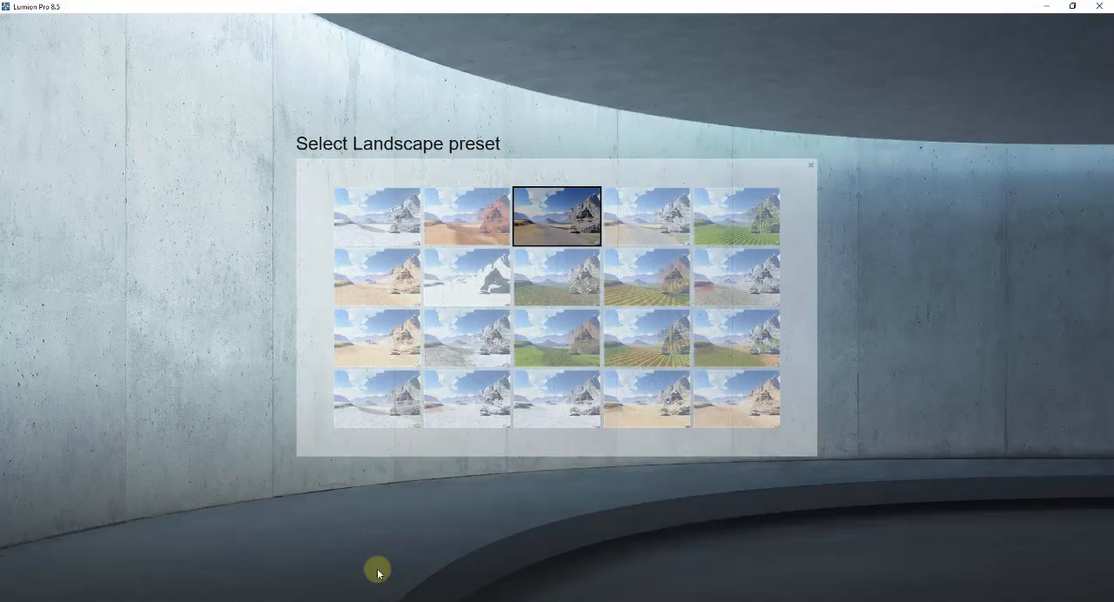
{"action": "left_click", "coordinate": [376, 216]}
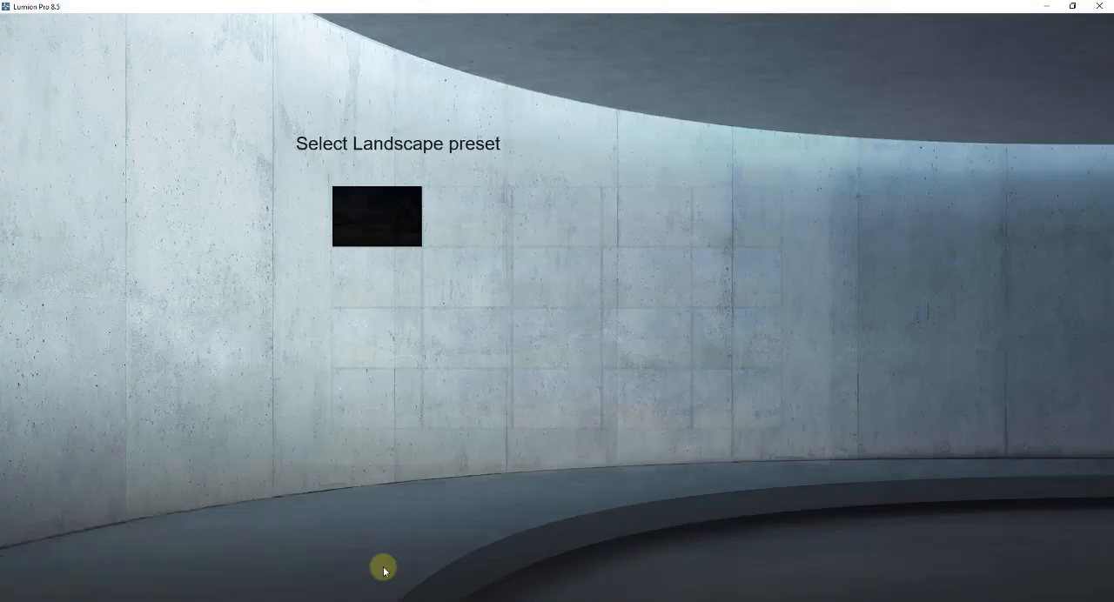
{"action": "left_click", "coordinate": [376, 216]}
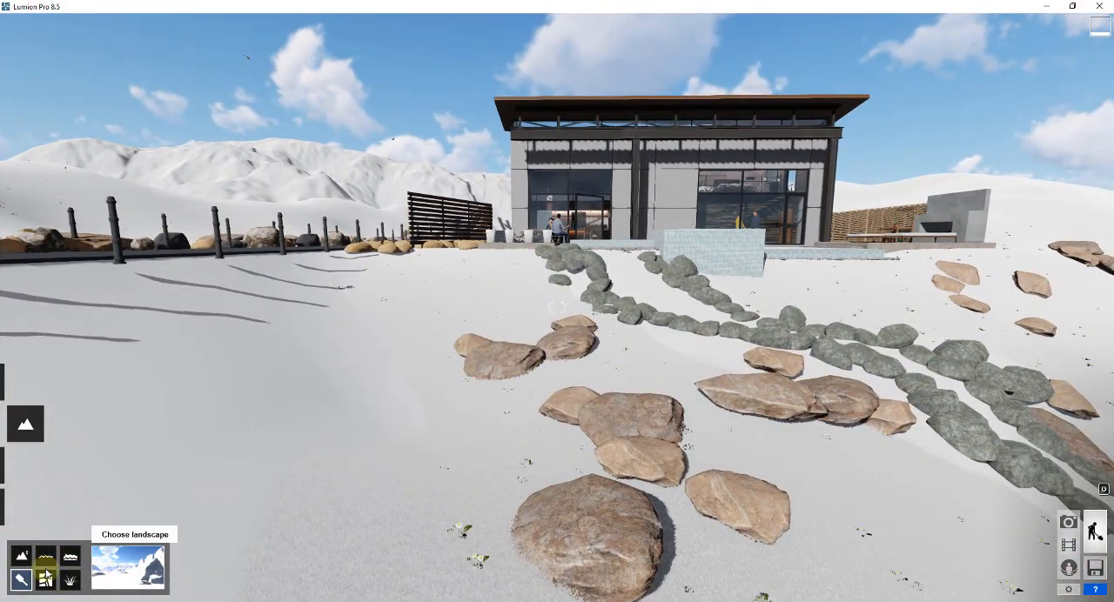
{"action": "left_click", "coordinate": [129, 568]}
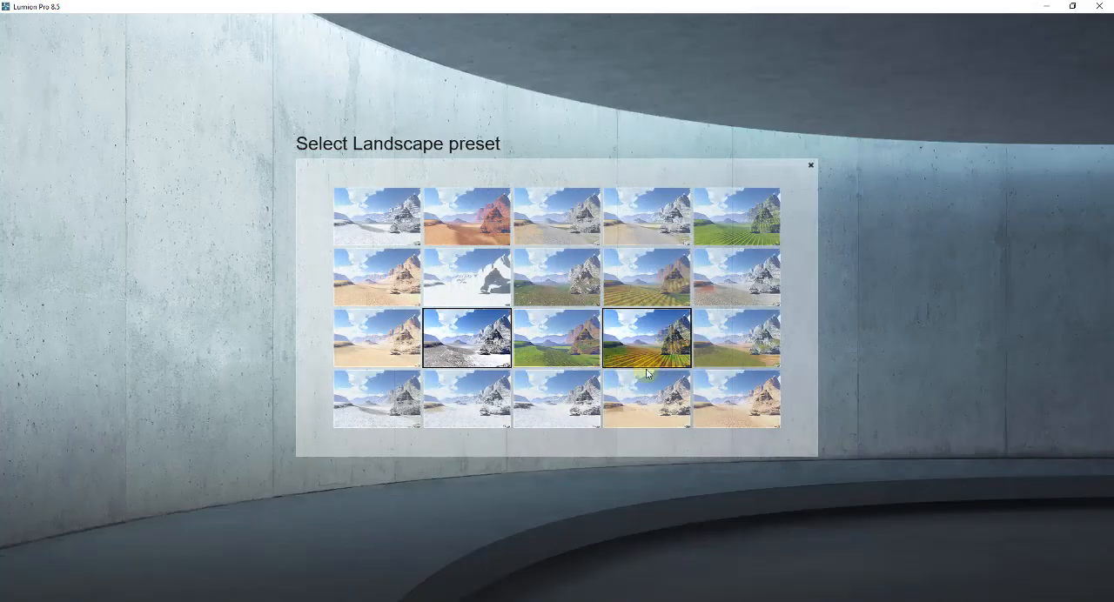
{"action": "left_click", "coordinate": [646, 338]}
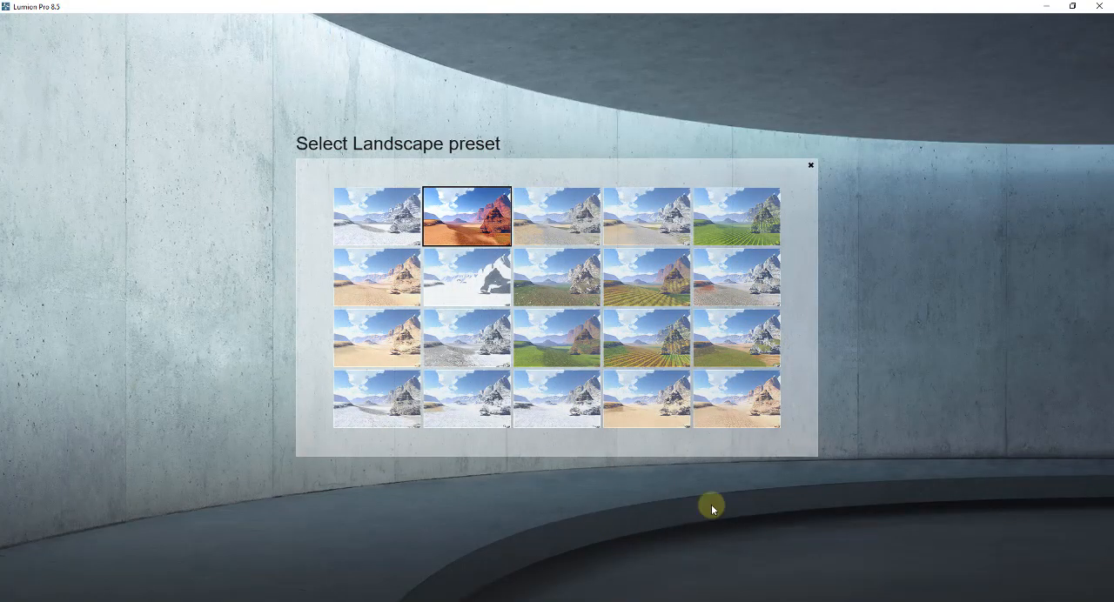
{"action": "left_click", "coordinate": [467, 216]}
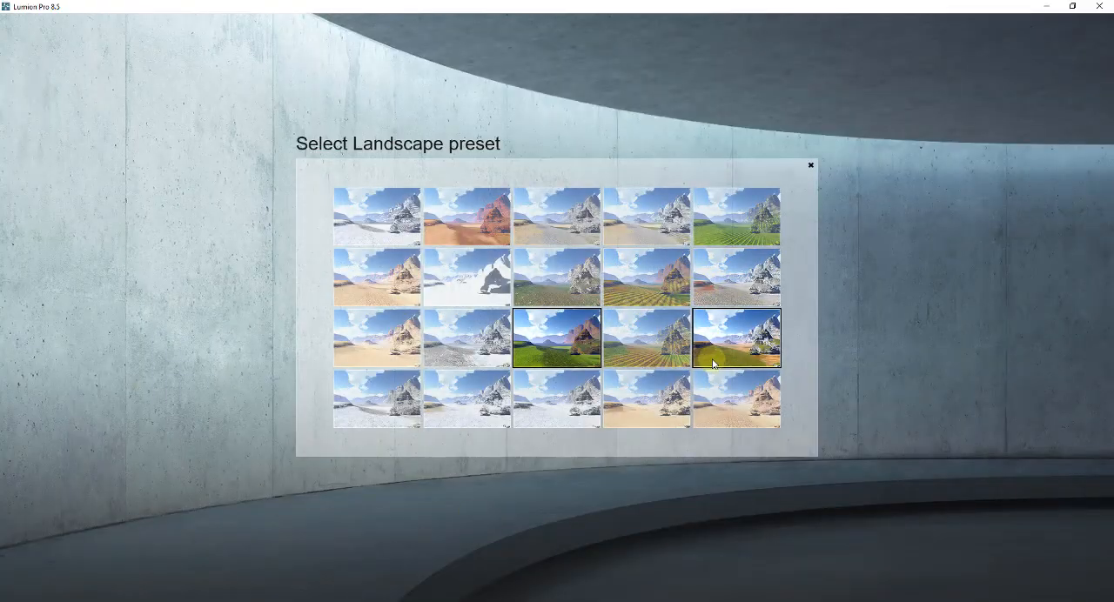
Apply the green grassland preset with reddish side rock and start editing the rock type.
{"action": "left_click", "coordinate": [737, 338]}
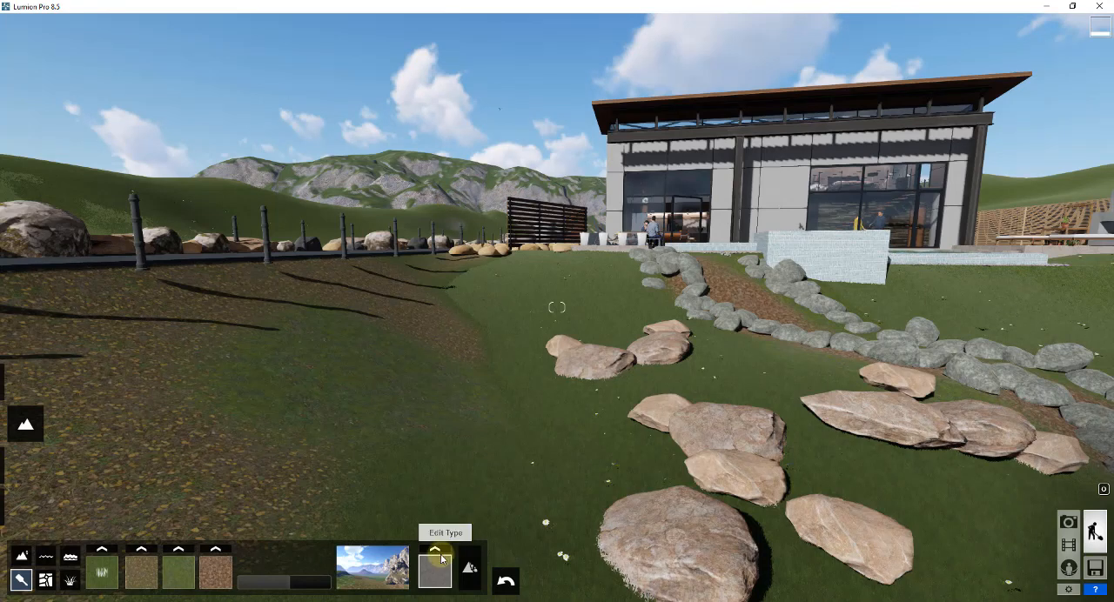
{"action": "left_click", "coordinate": [436, 571]}
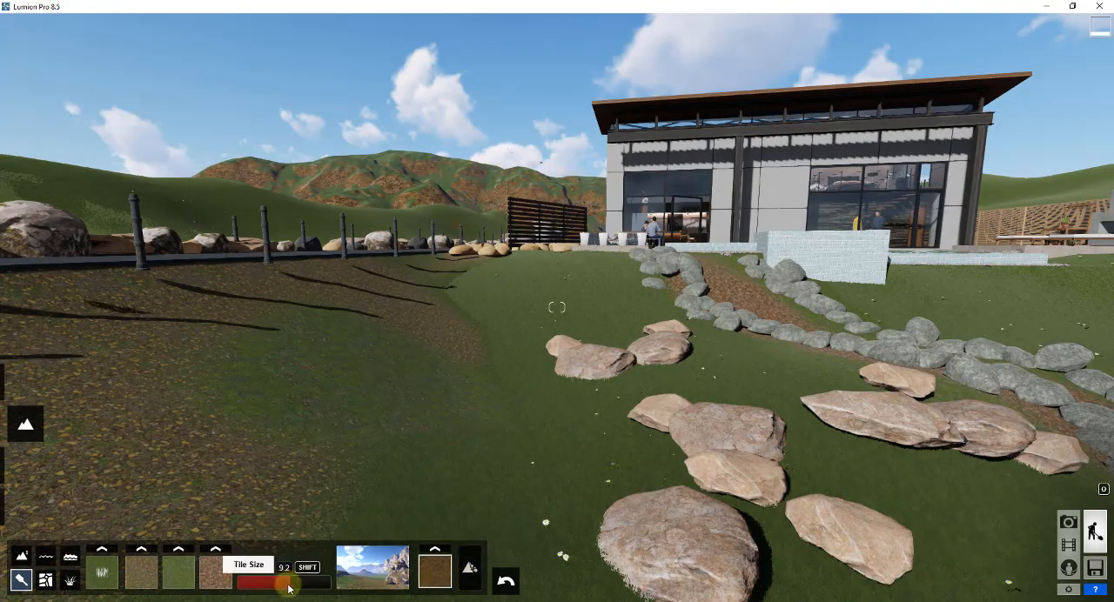
Slide the side rock tile size up to about 91.6 and back to 6.3, keeping the rock visible.
{"action": "left_click_drag", "start_coordinate": [289, 589], "coordinate": [307, 589]}
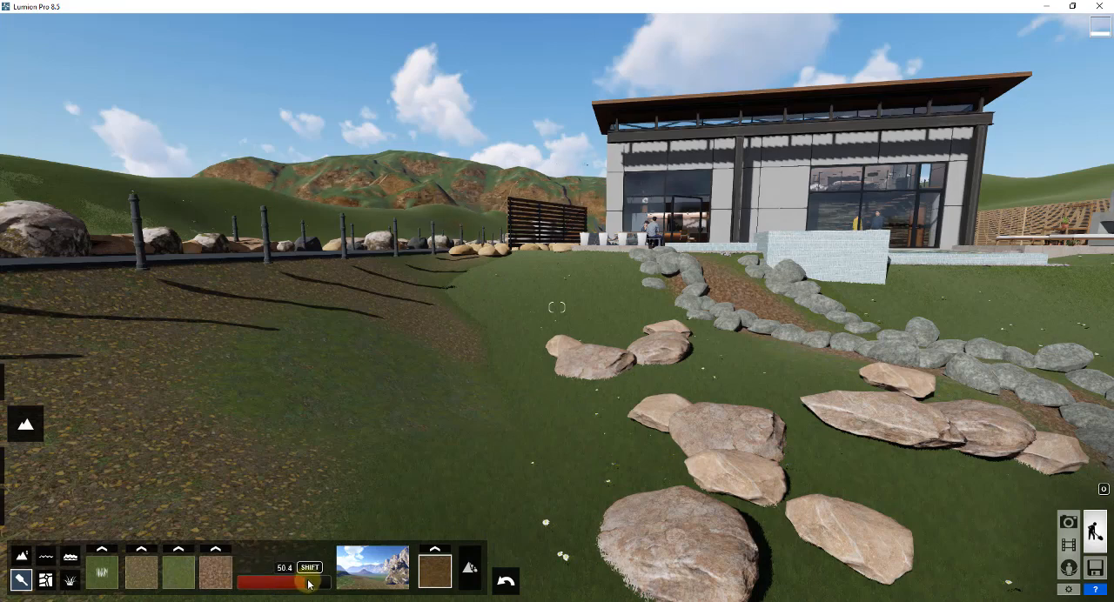
{"action": "left_click_drag", "start_coordinate": [307, 583], "coordinate": [306, 583]}
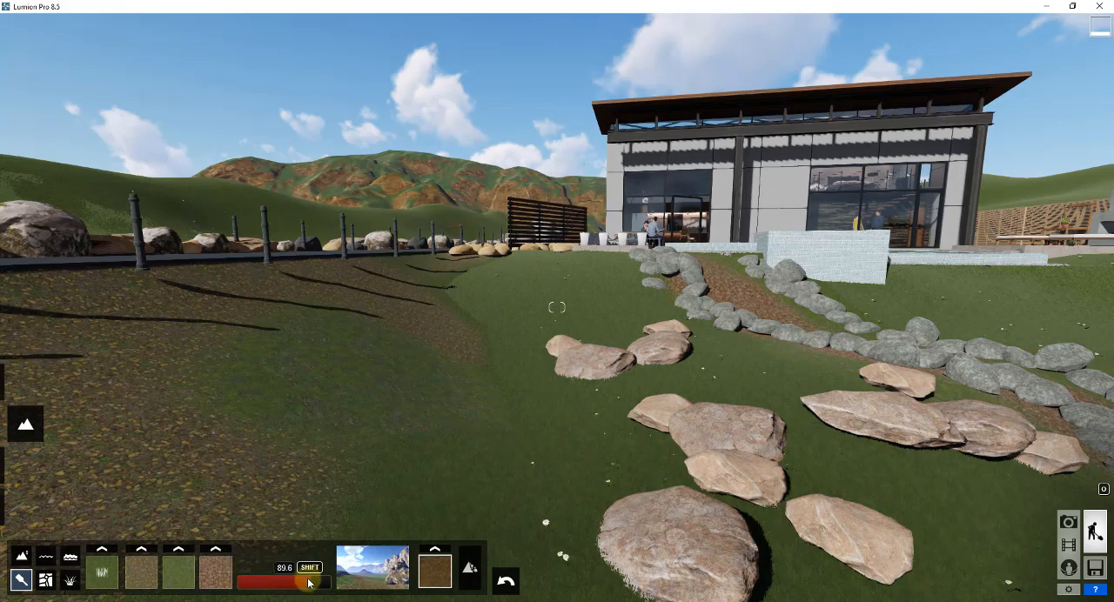
{"action": "left_click_drag", "start_coordinate": [310, 583], "coordinate": [288, 584]}
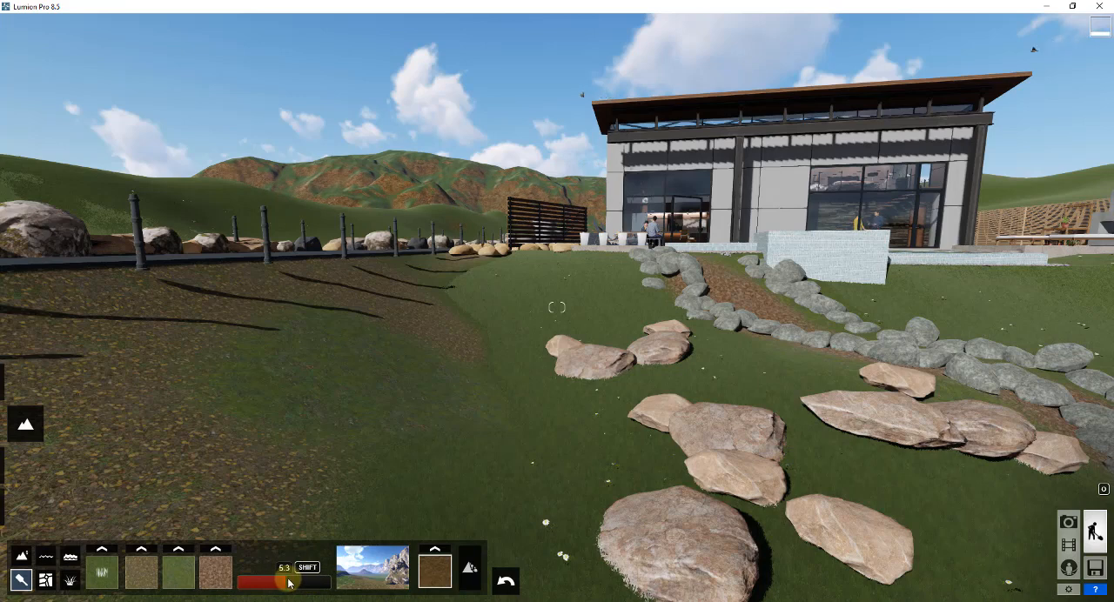
{"action": "left_click_drag", "start_coordinate": [279, 581], "coordinate": [287, 581]}
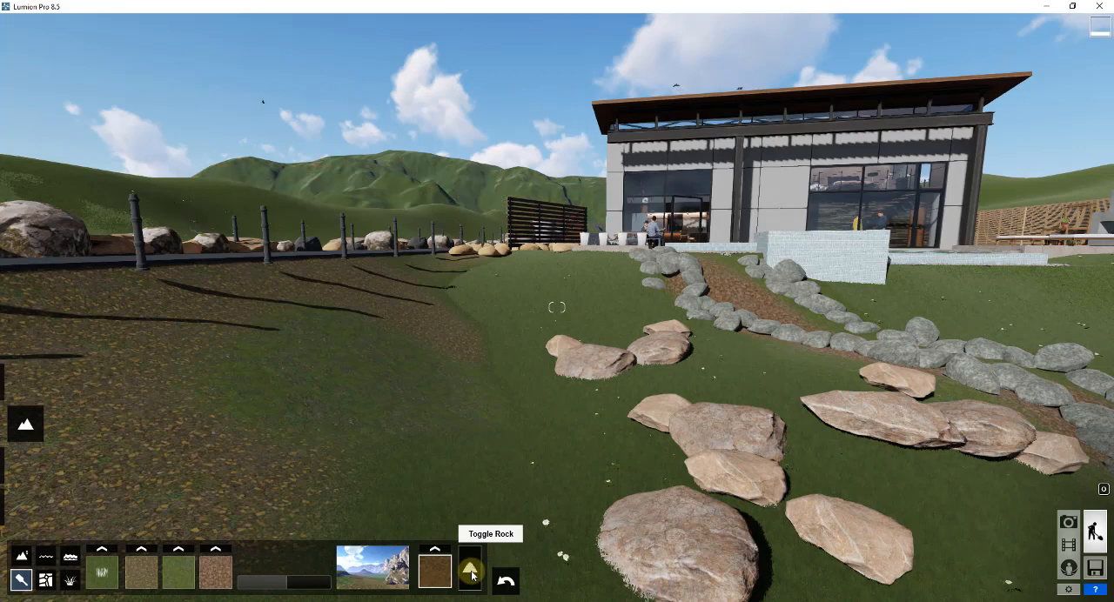
{"action": "left_click", "coordinate": [470, 567]}
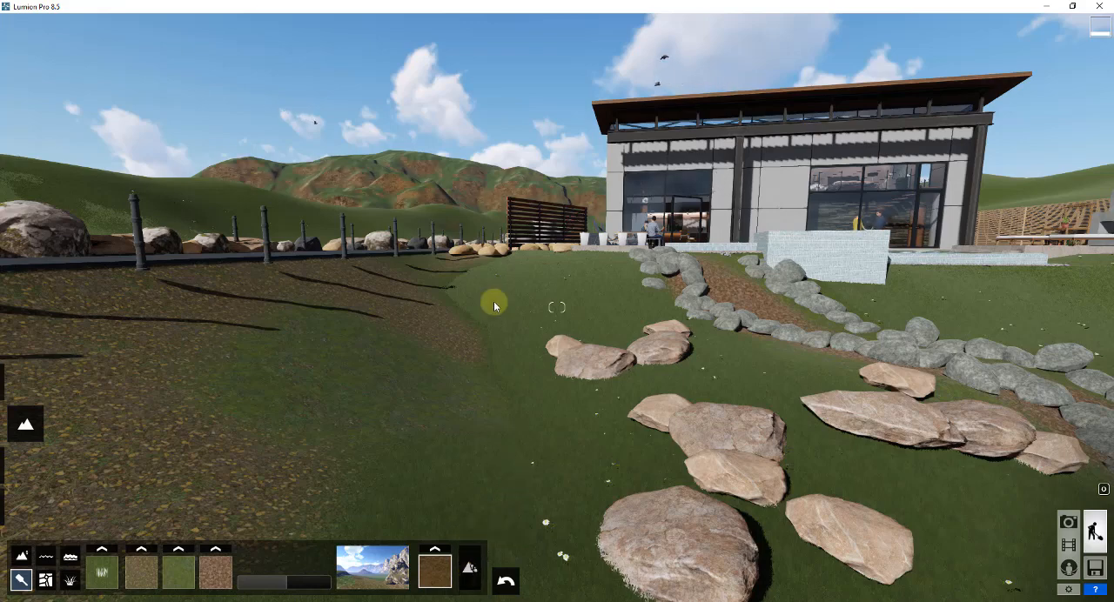